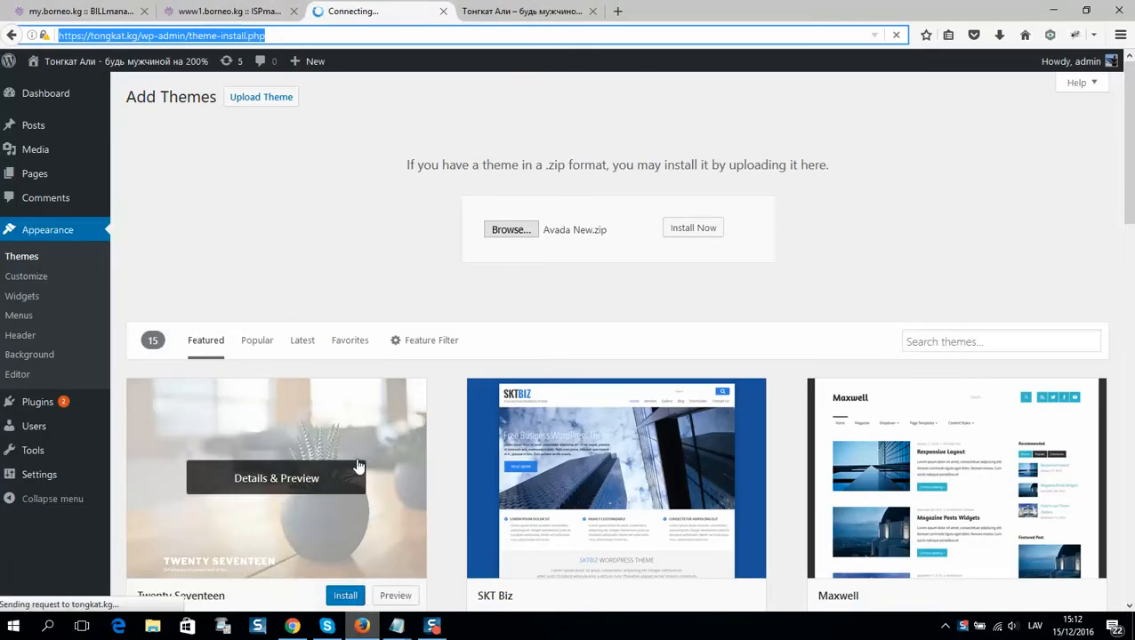
mouse_move(131, 249)
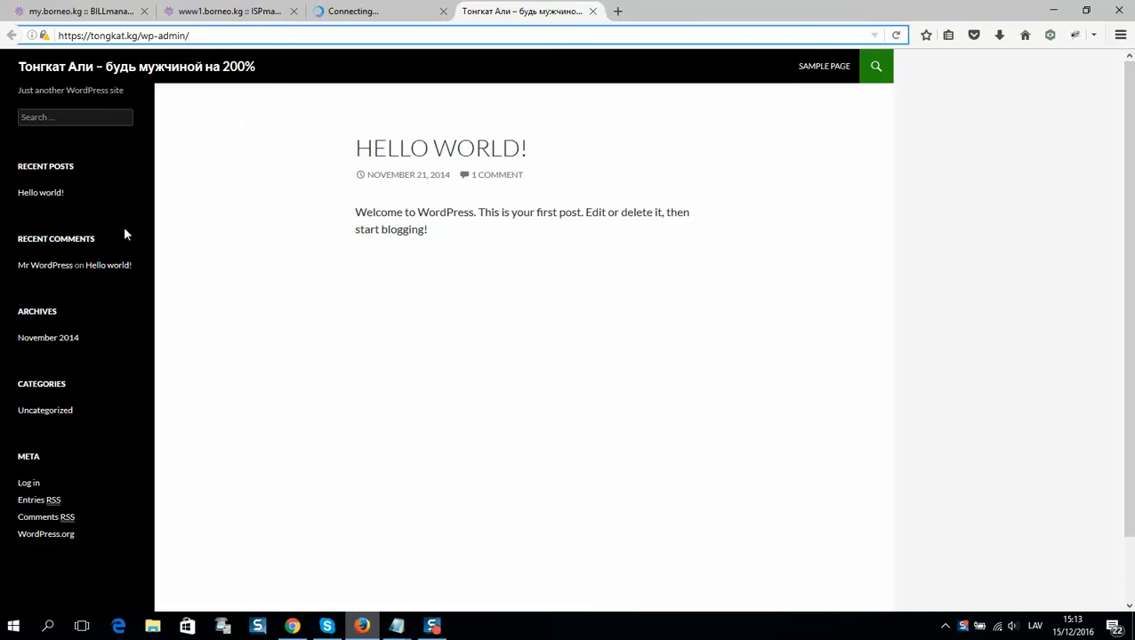
mouse_move(356, 211)
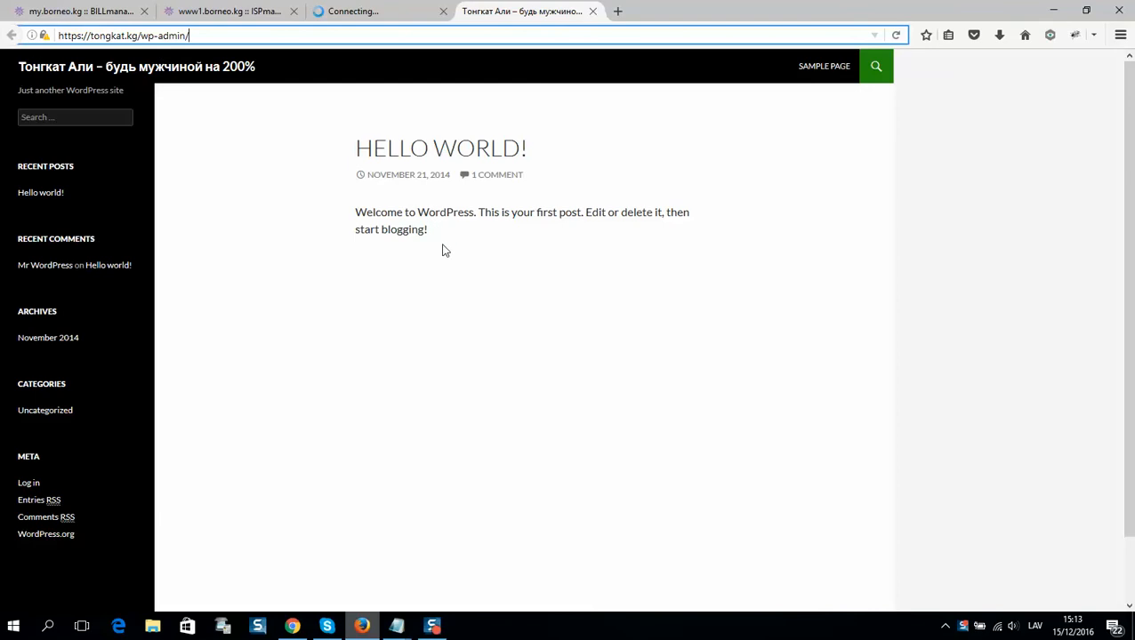
mouse_move(474, 189)
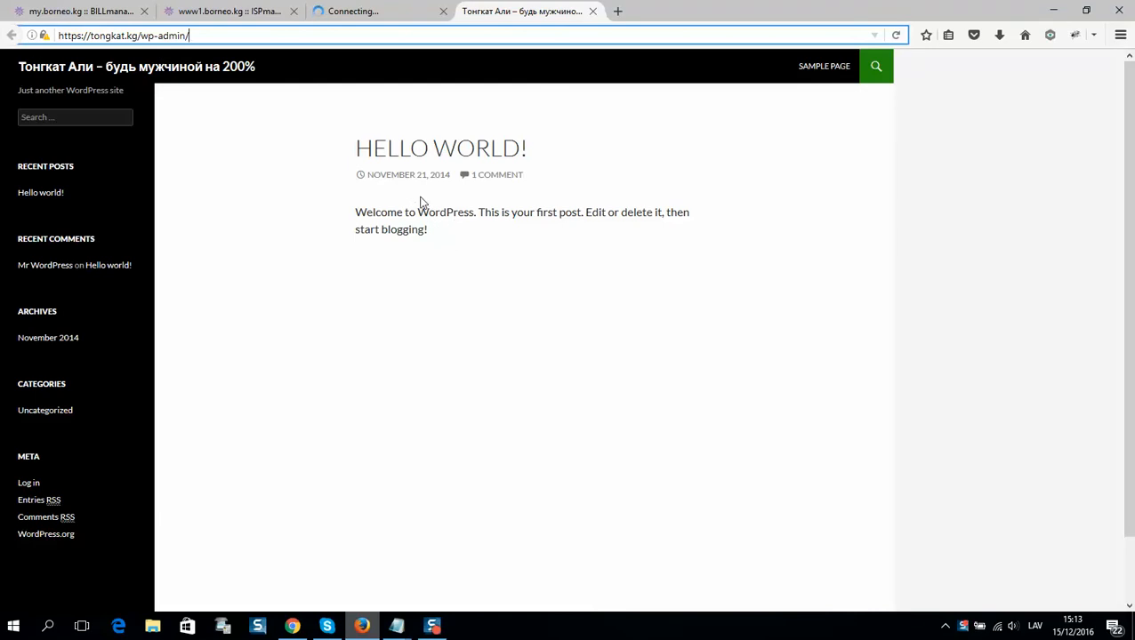
mouse_move(871, 541)
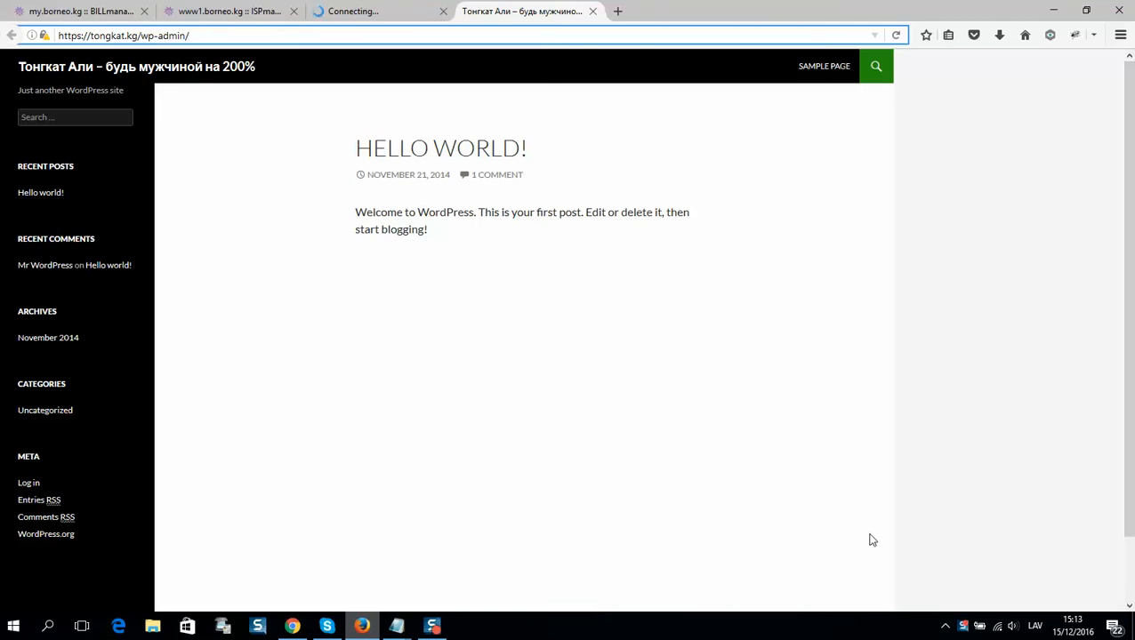
mouse_move(196, 607)
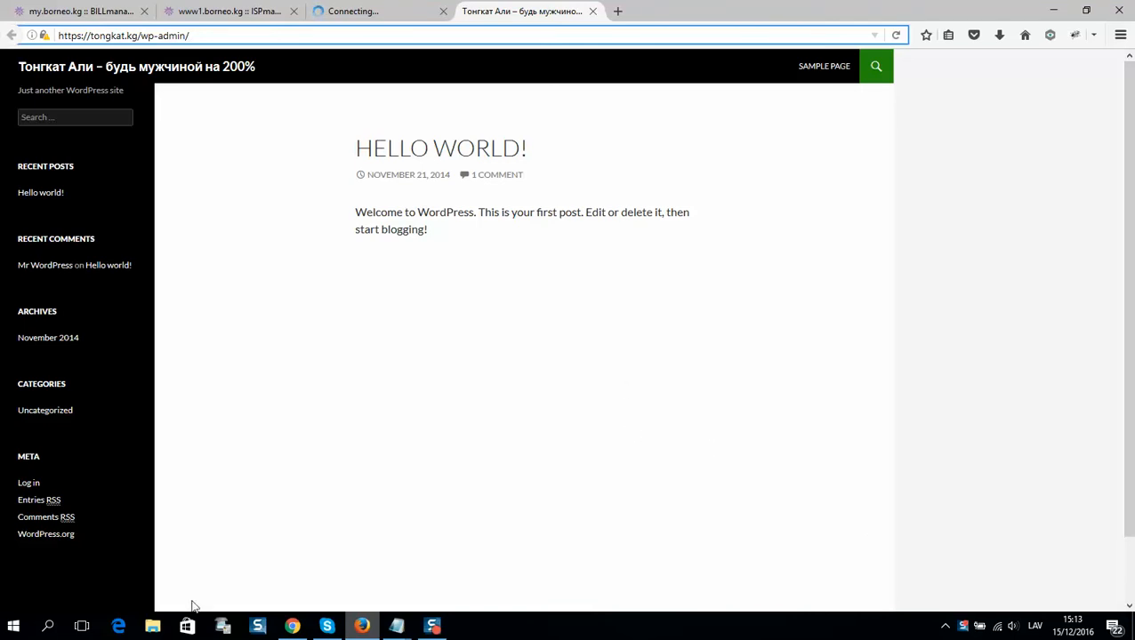
mouse_move(292, 626)
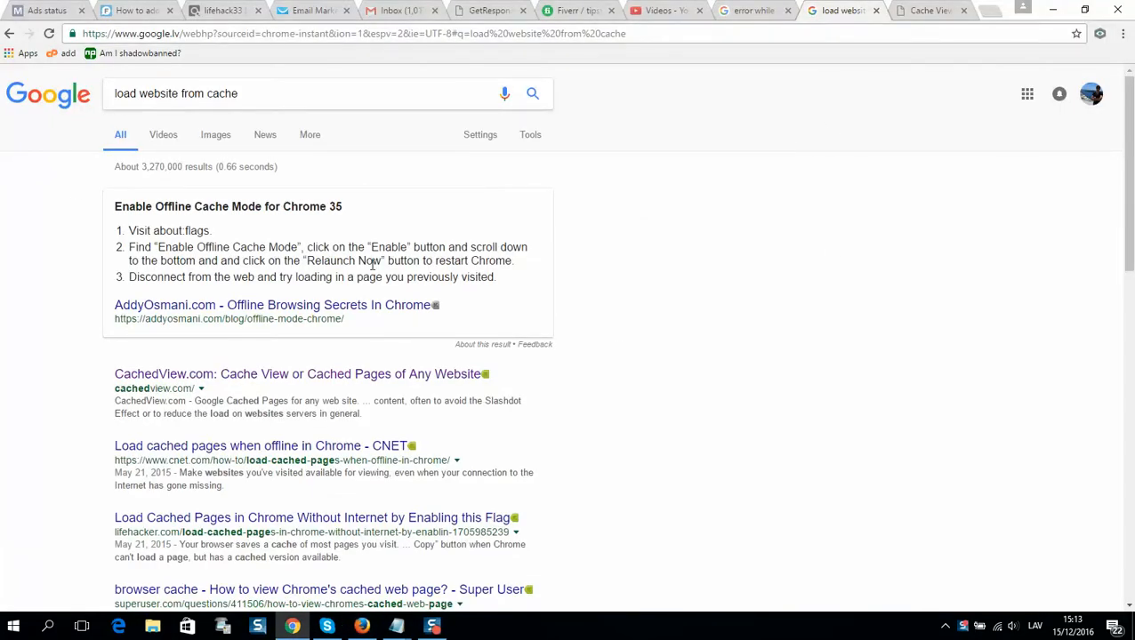
mouse_move(105, 420)
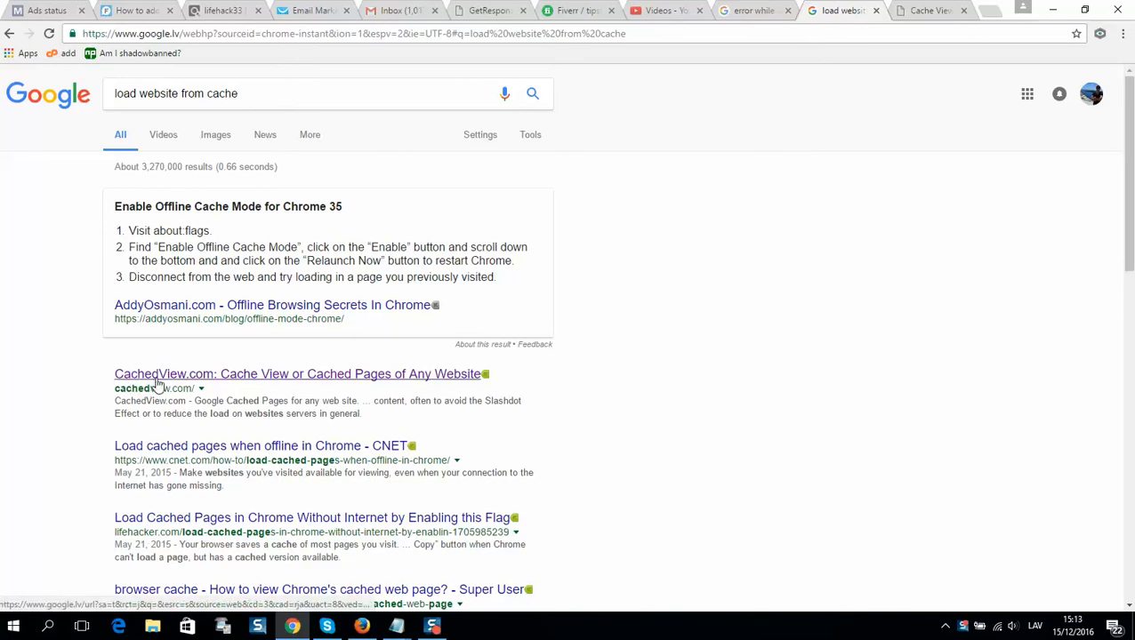
Step: Open the CachedView.com result from the Google search on loading a site from cache
click(299, 373)
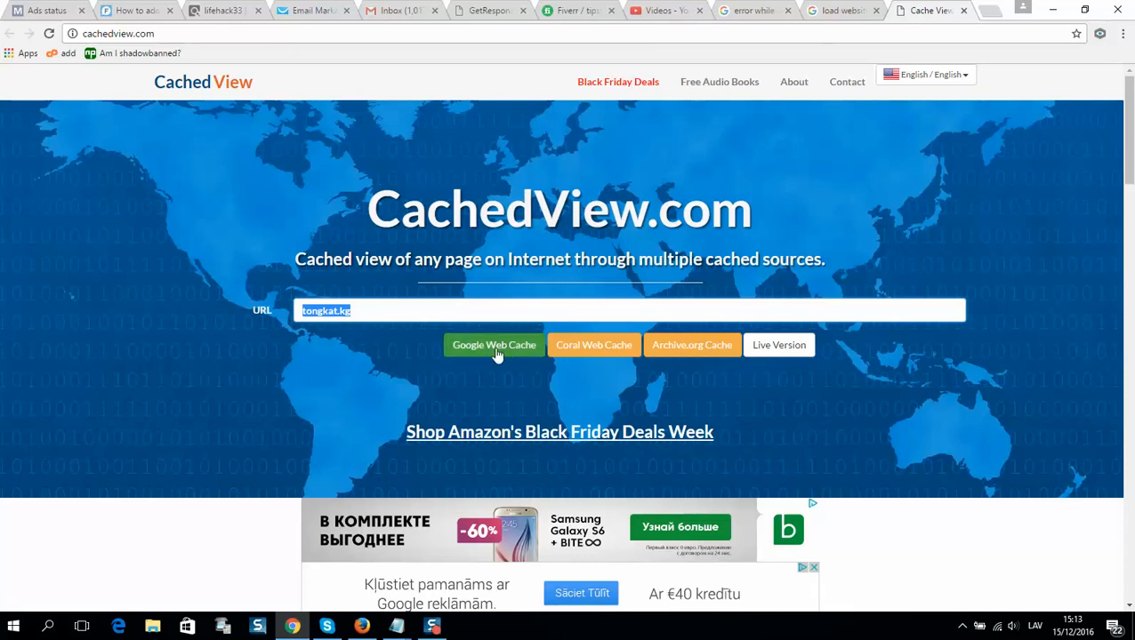
Step: Load Google's cached copy of tongkat.kg via the Google Web Cache lookup
click(495, 345)
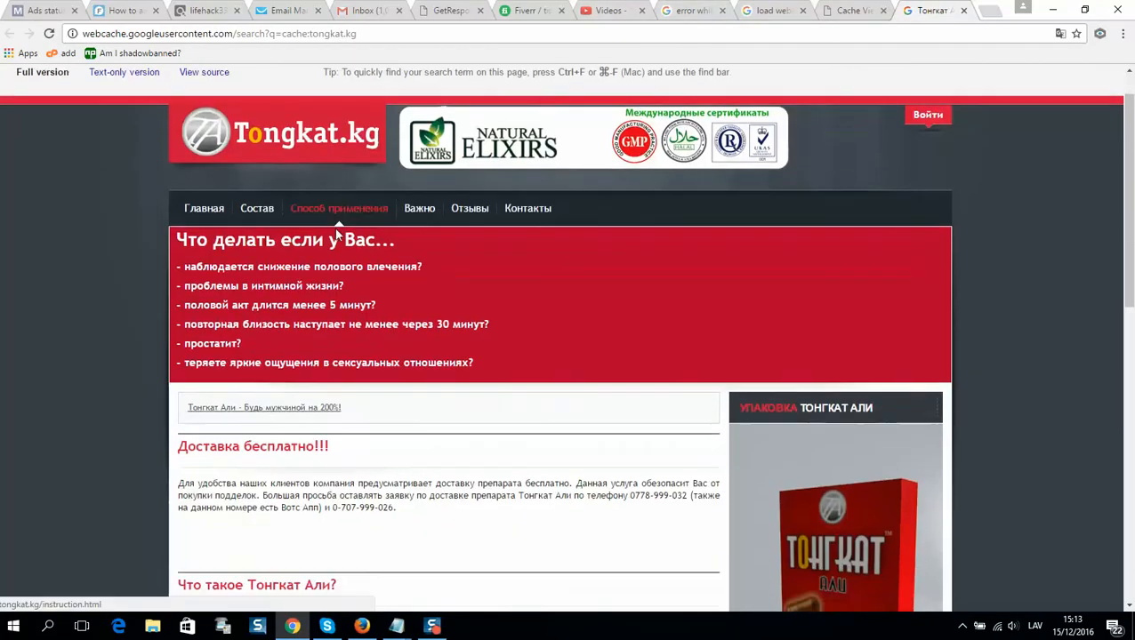
Step: Scroll the cached Tongkat Ali page through its product description and ingredients to the footer
scroll(down, 3)
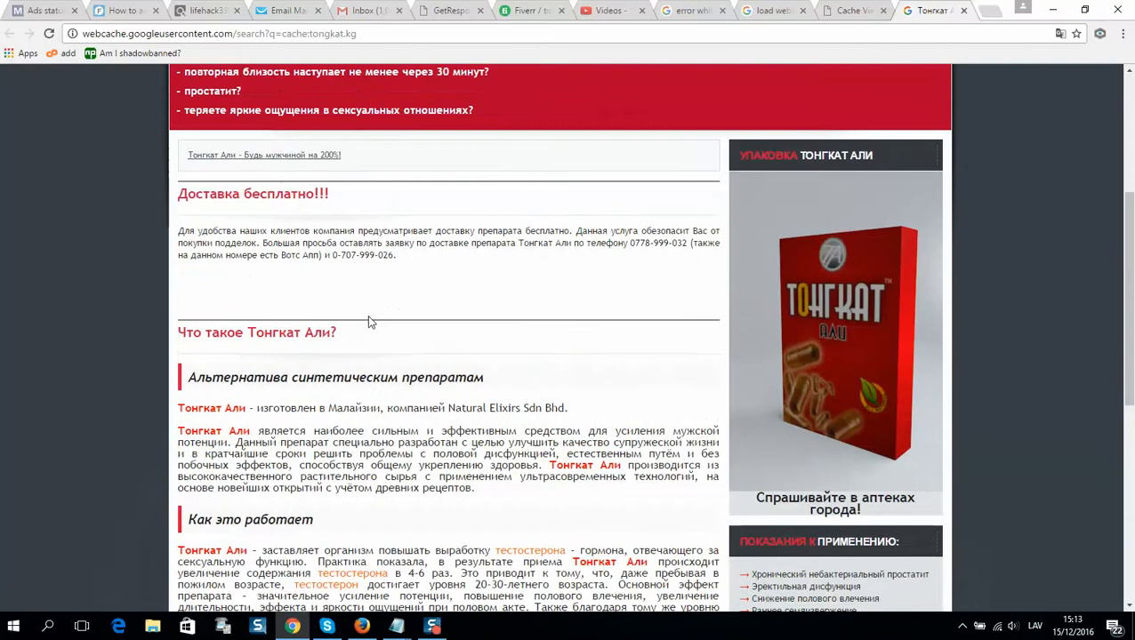
scroll(up, 3)
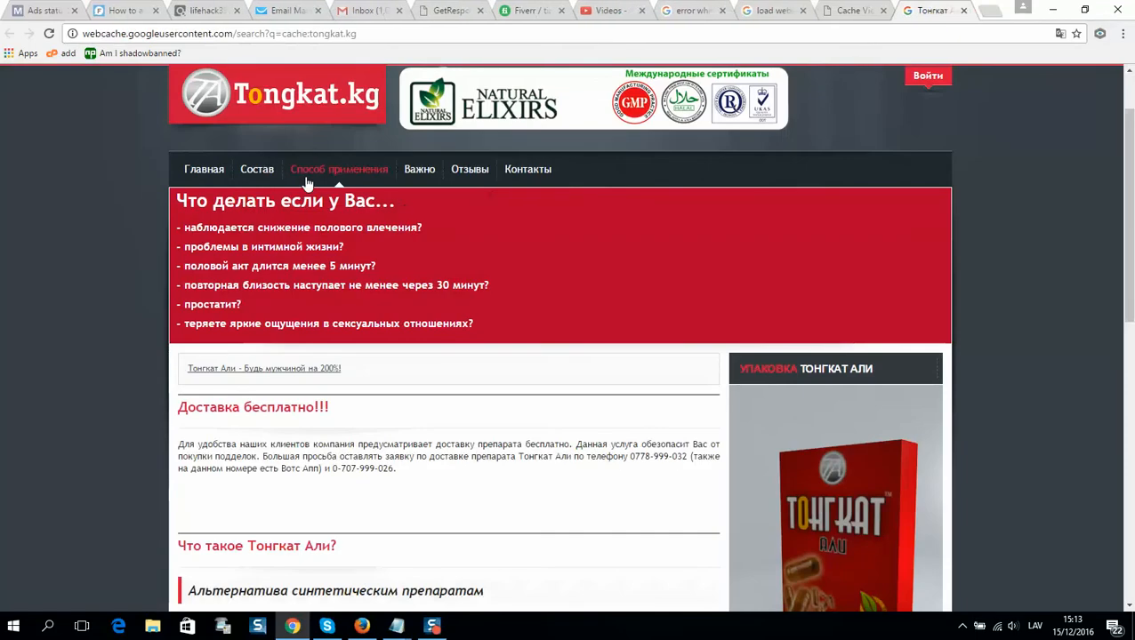
scroll(down, 3)
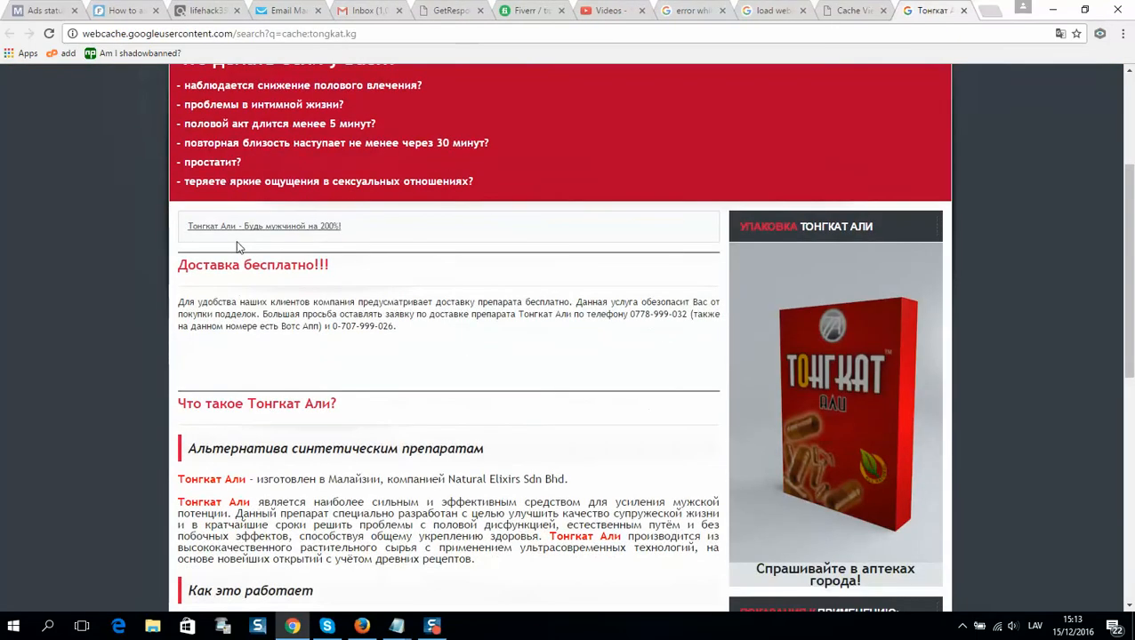
scroll(down, 3)
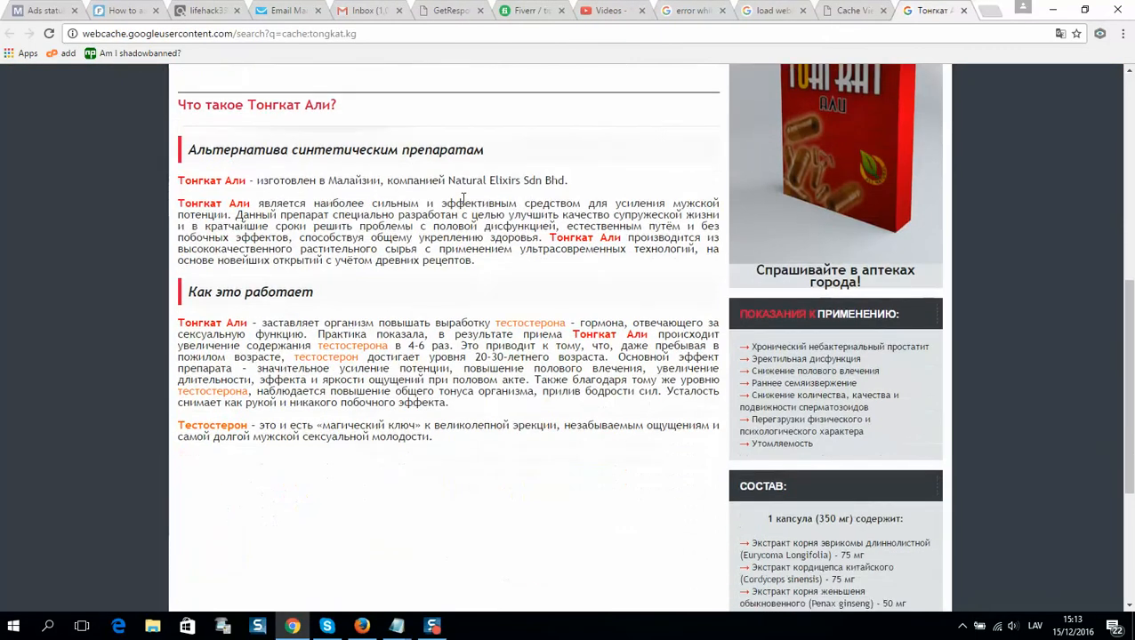
scroll(down, 3)
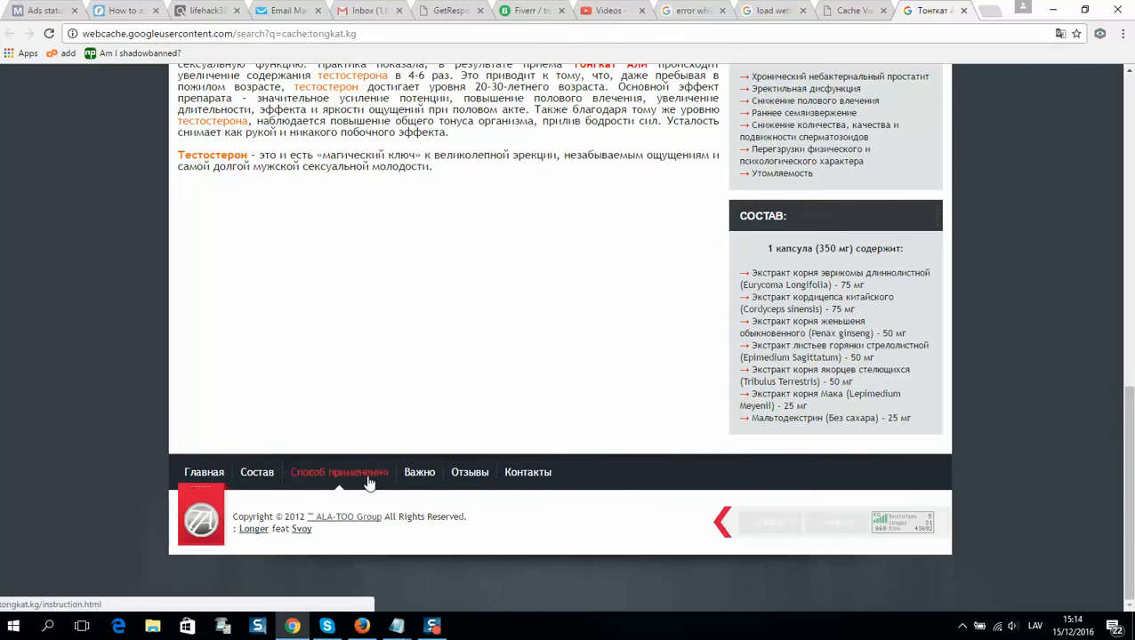
mouse_move(413, 537)
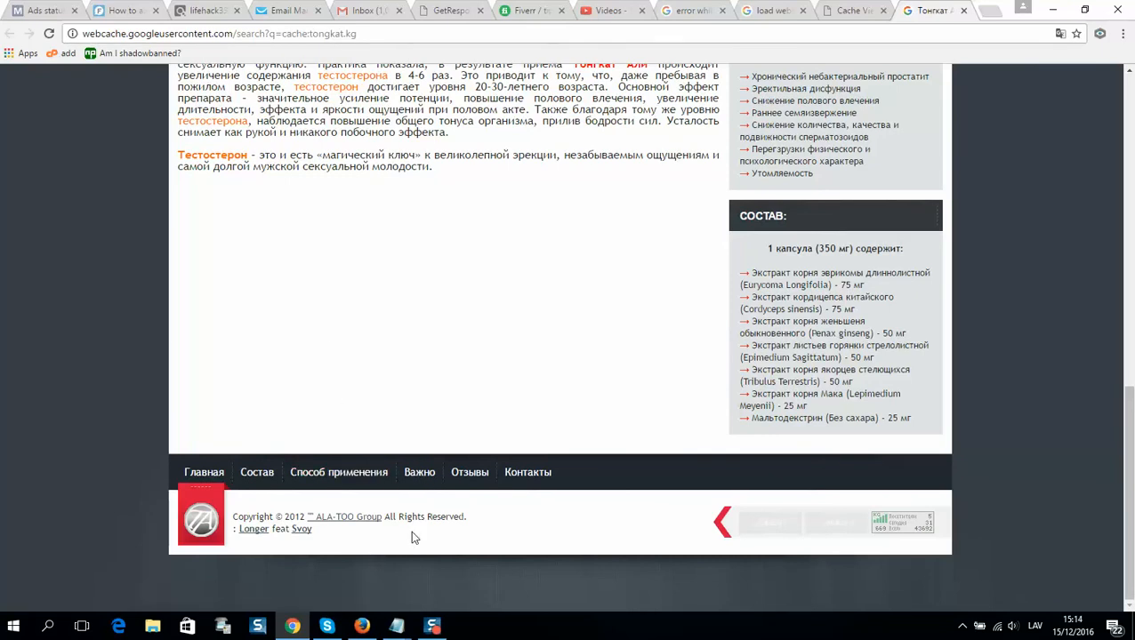
mouse_move(398, 544)
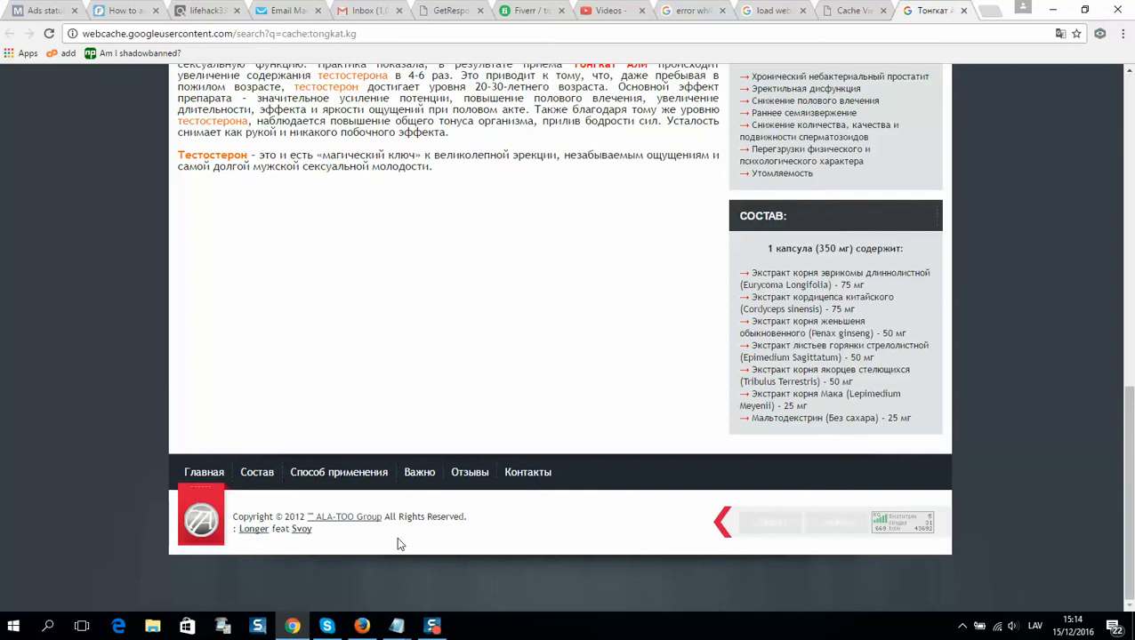
mouse_move(442, 580)
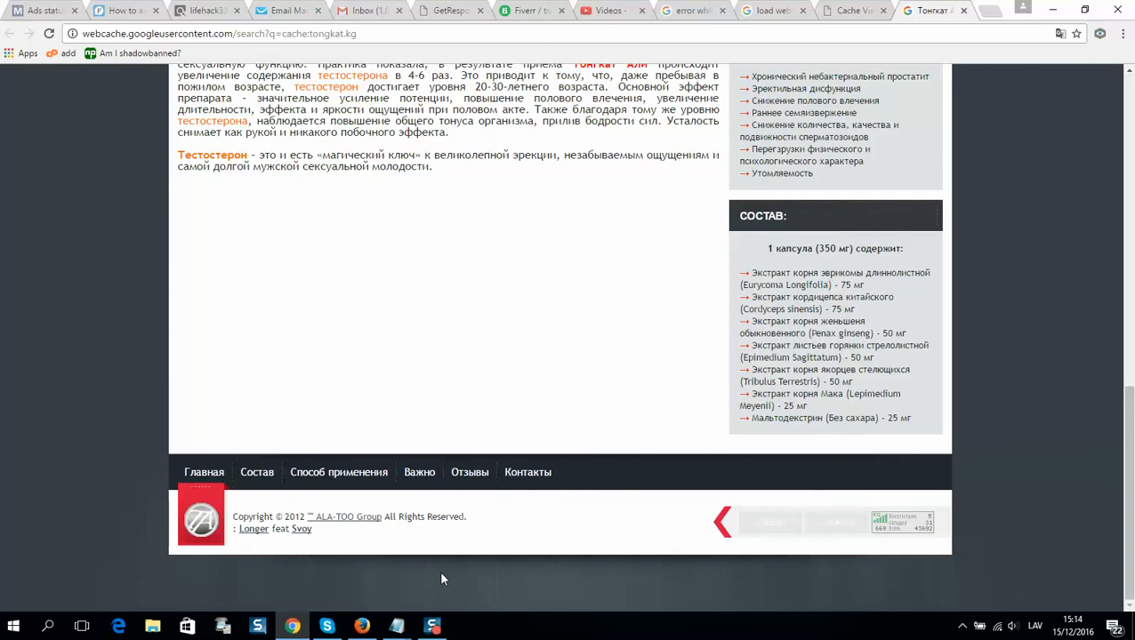